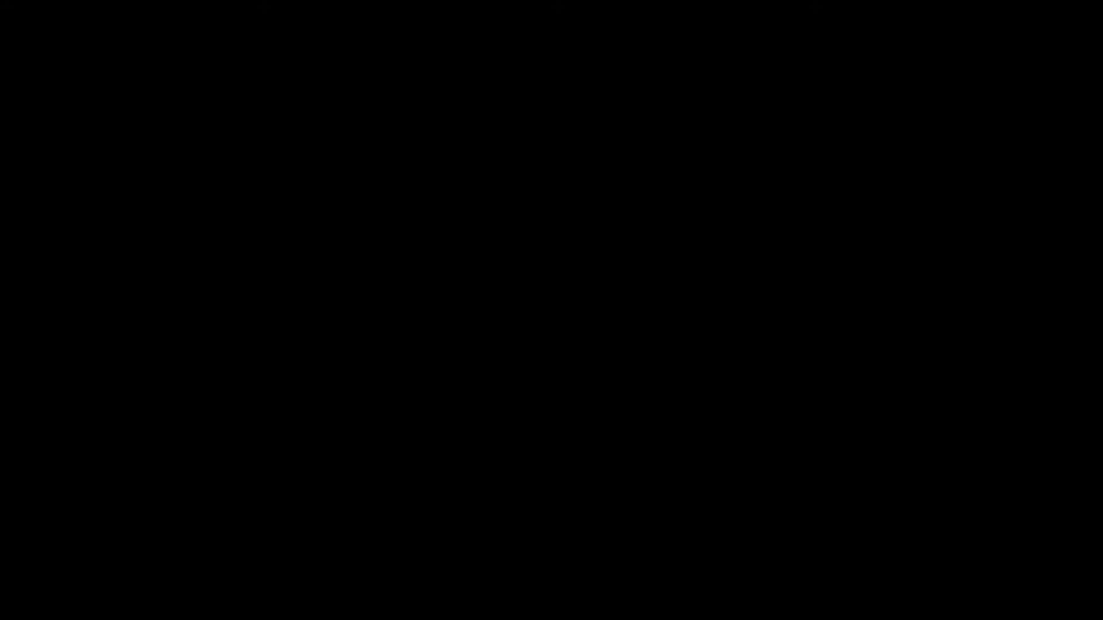
{"action": "left_click_drag", "start_coordinate": [422, 0], "coordinate": [295, 233]}
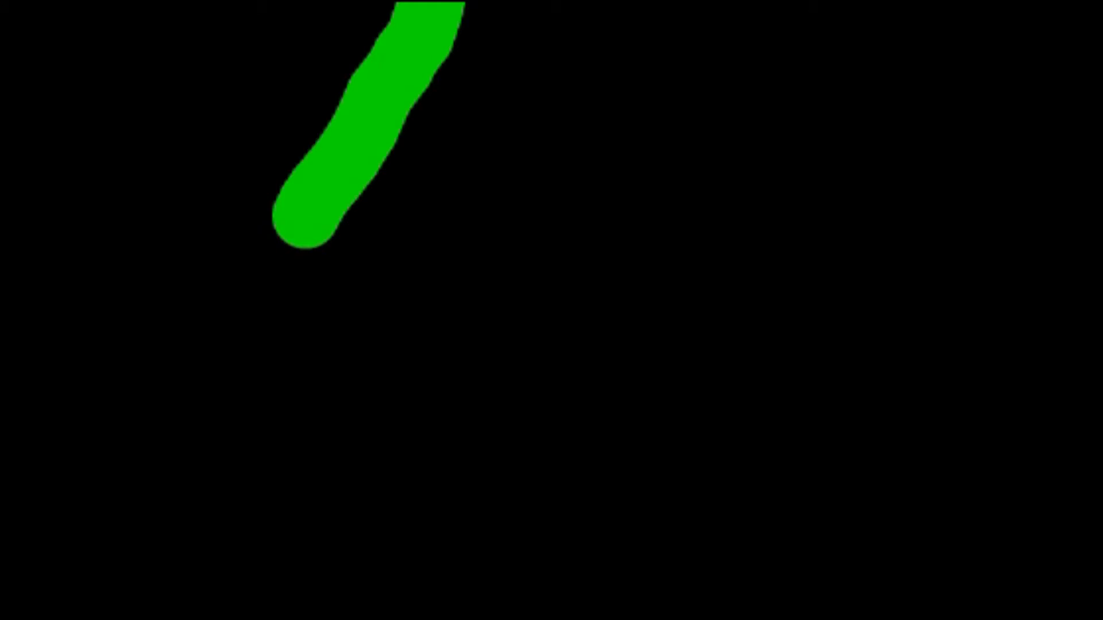